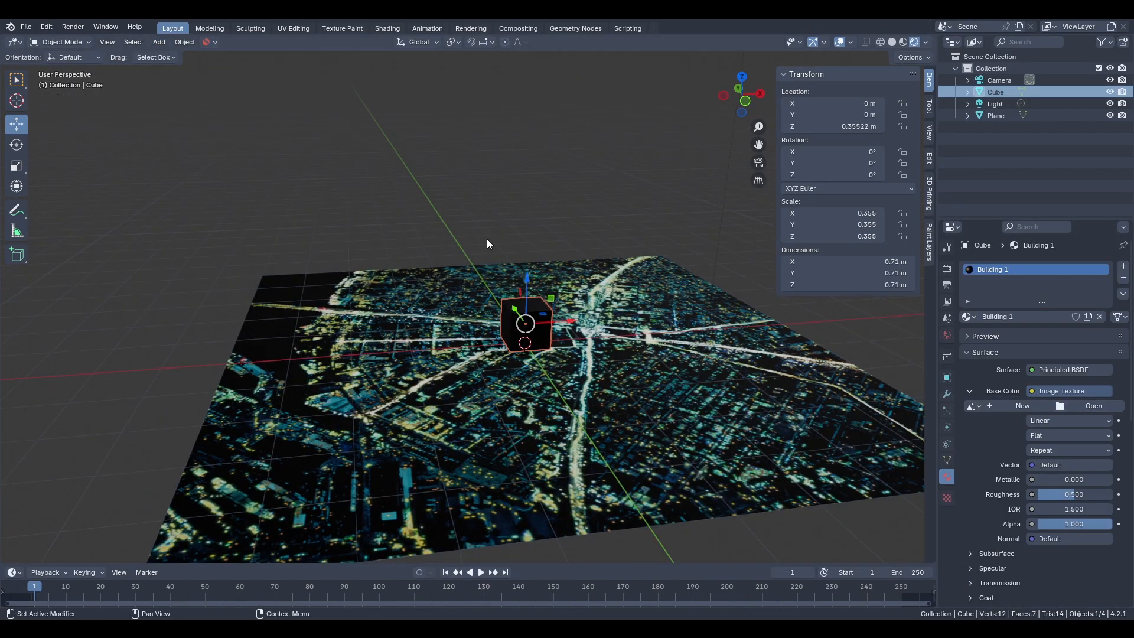
mouse_move(576, 243)
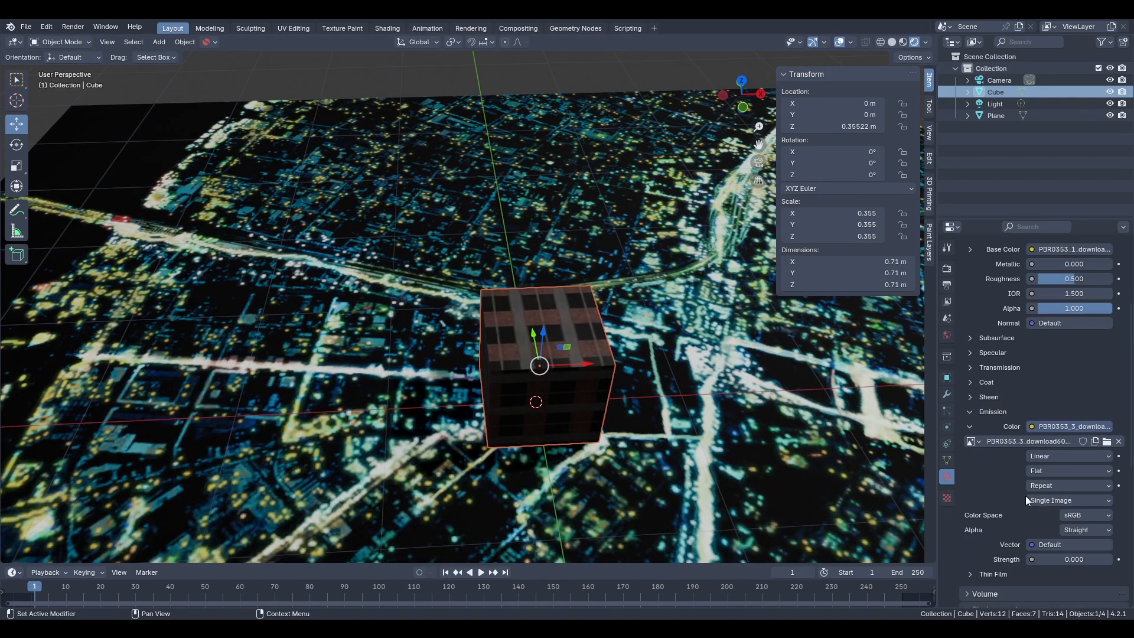
- Unwrap the cube onto the window texture in UV Editing, then return to Layout
click(292, 28)
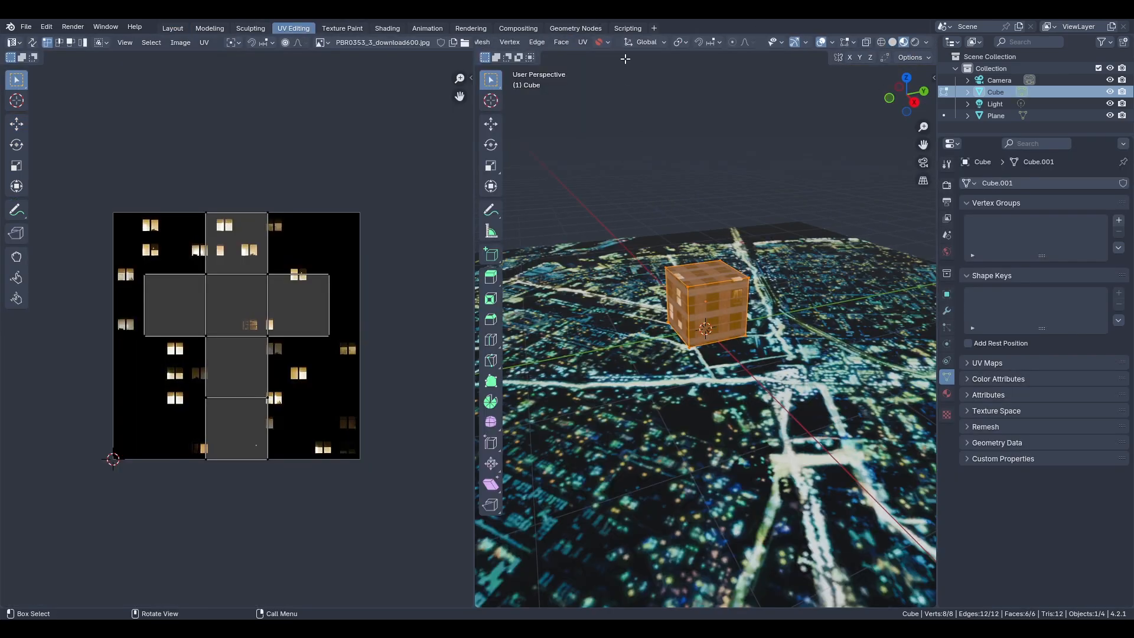
click(171, 28)
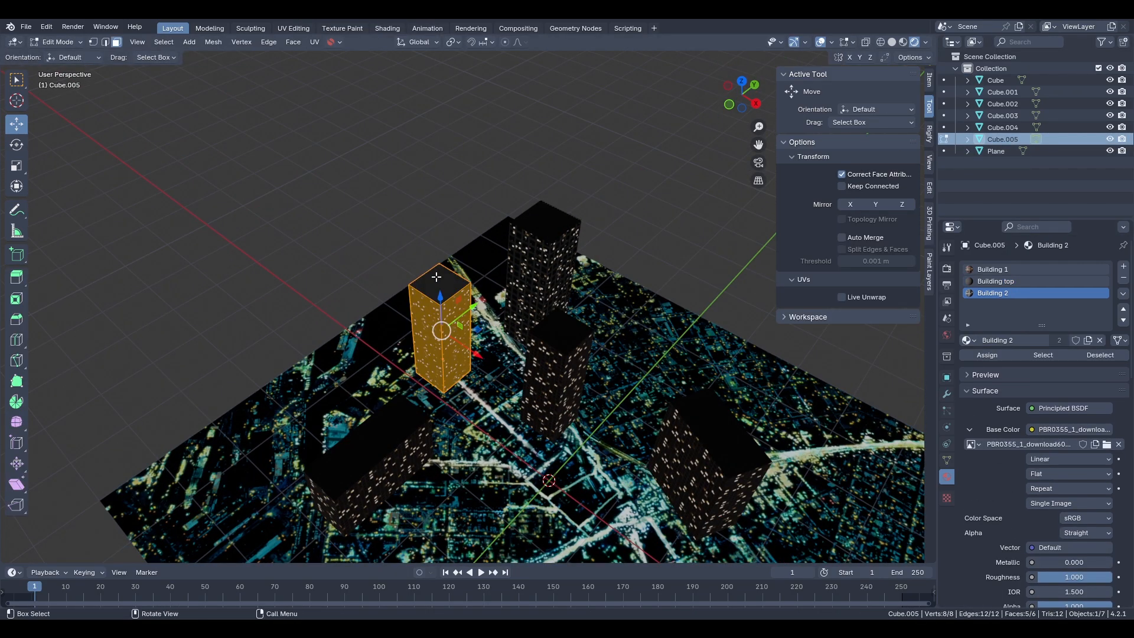
- Enter Edit Mode to start adding more buildings, Fog and the Moon
key(Tab)
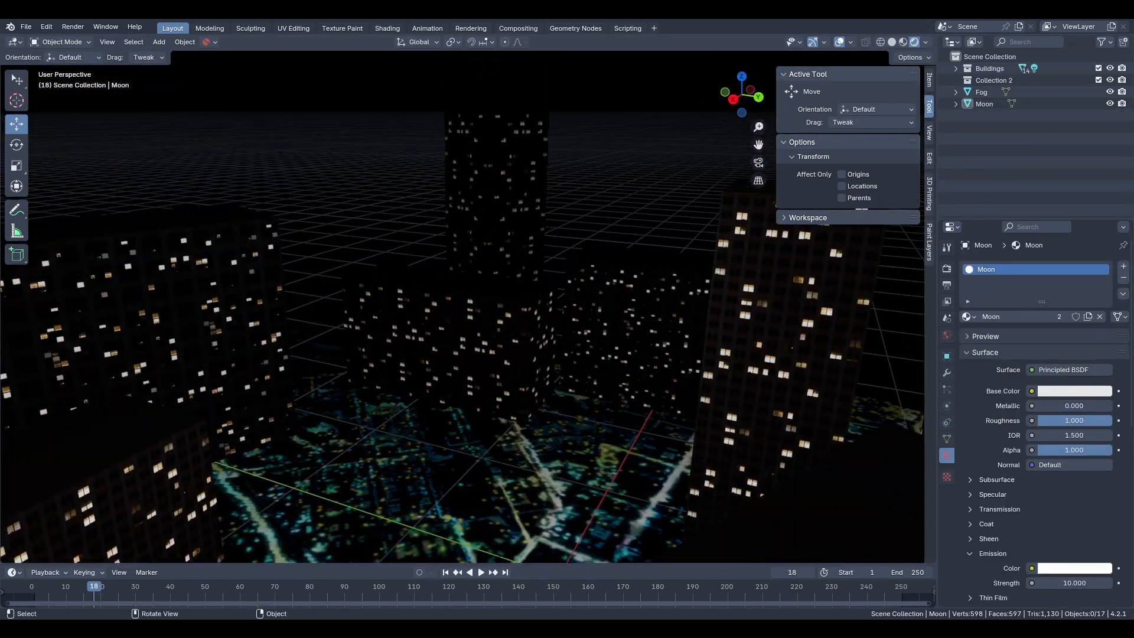
- Add a camera to the city scene
click(158, 41)
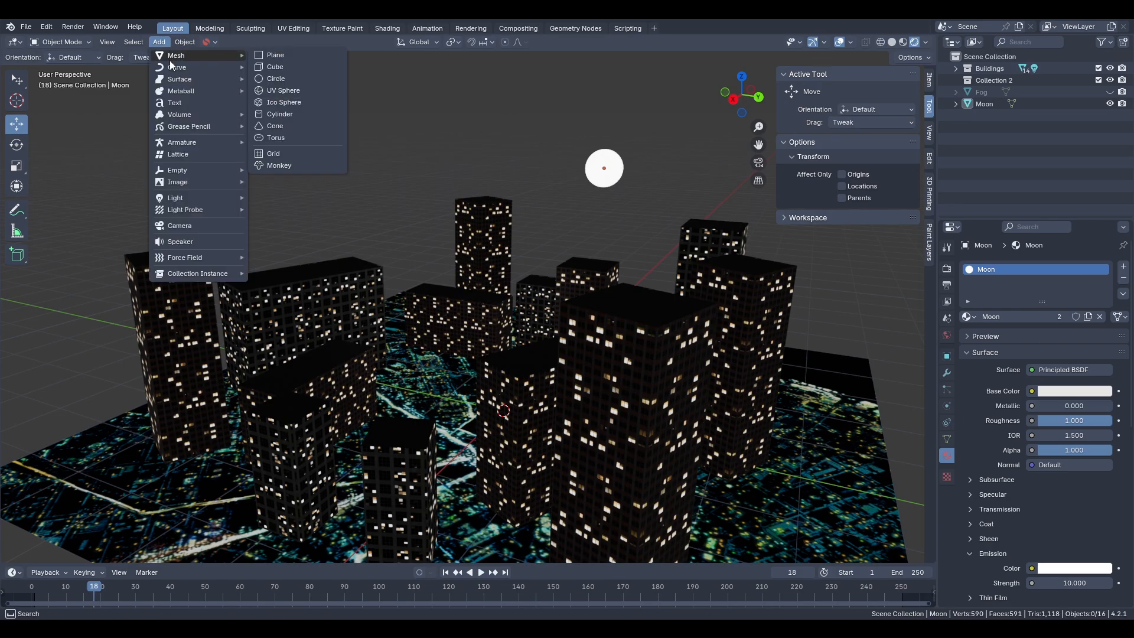
click(179, 225)
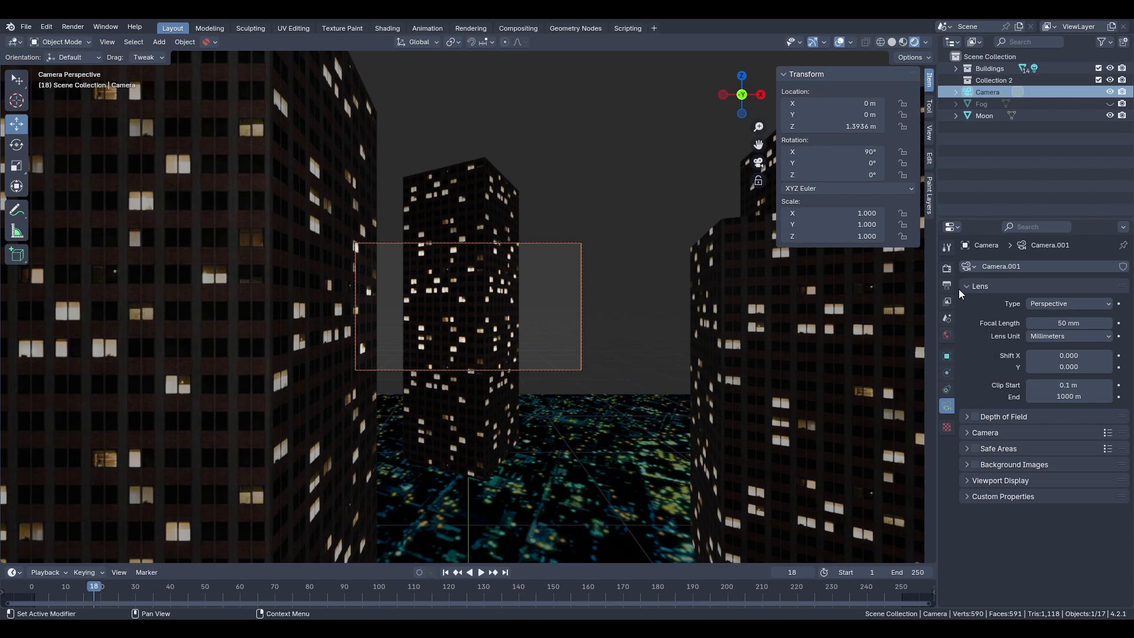
- Keyframe the camera's rotation for each facing direction across frames 1–6
click(947, 269)
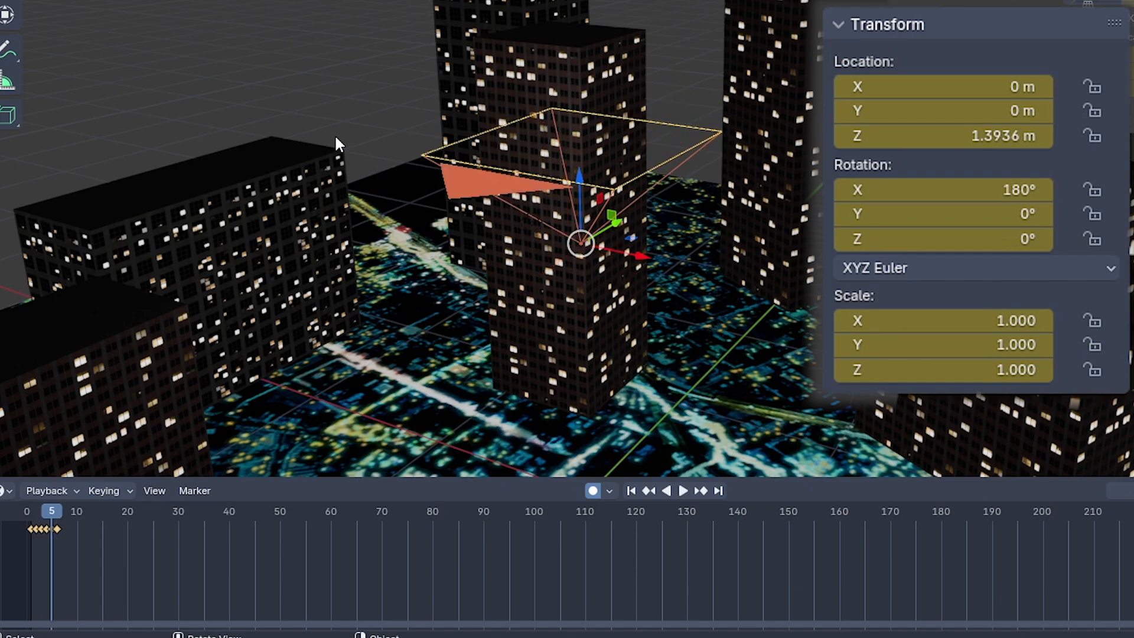
click(41, 511)
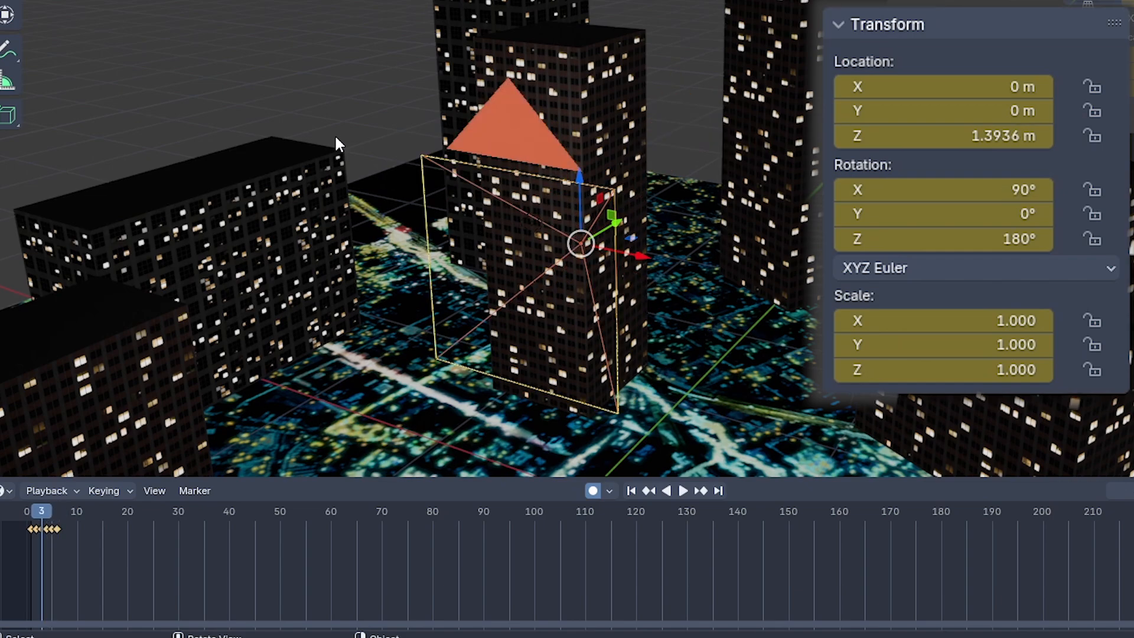
click(72, 26)
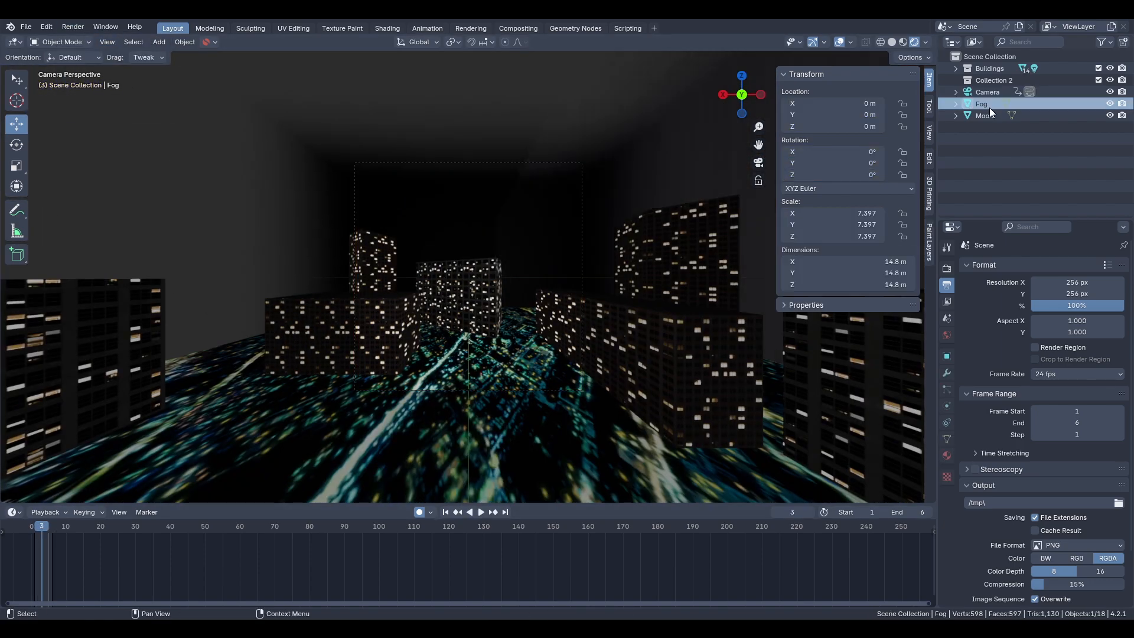
click(73, 26)
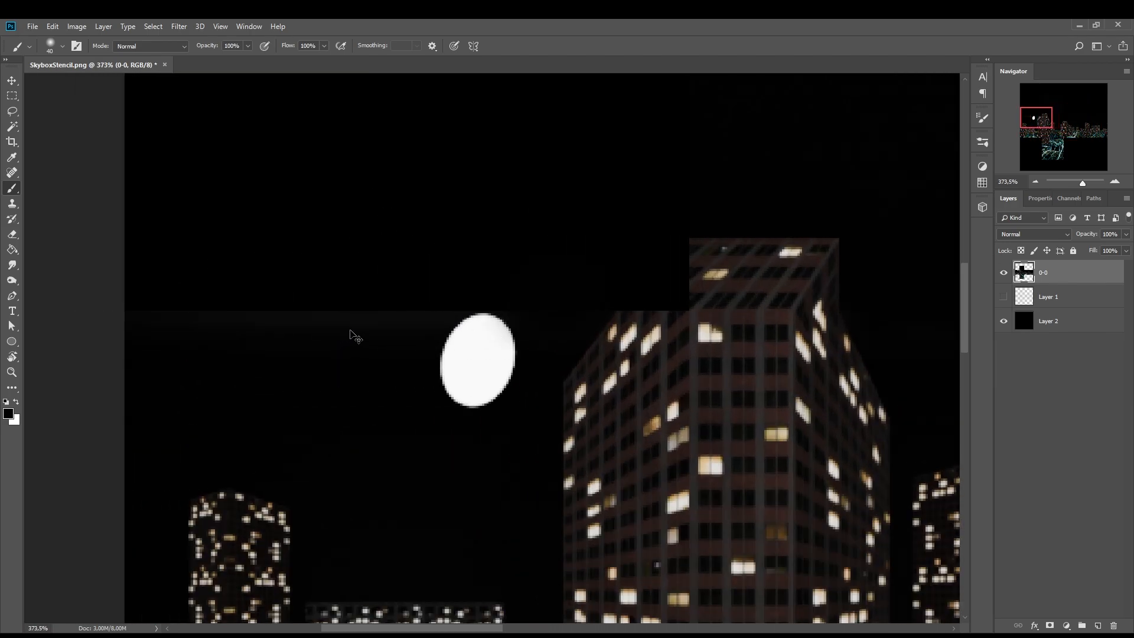
mouse_move(441, 283)
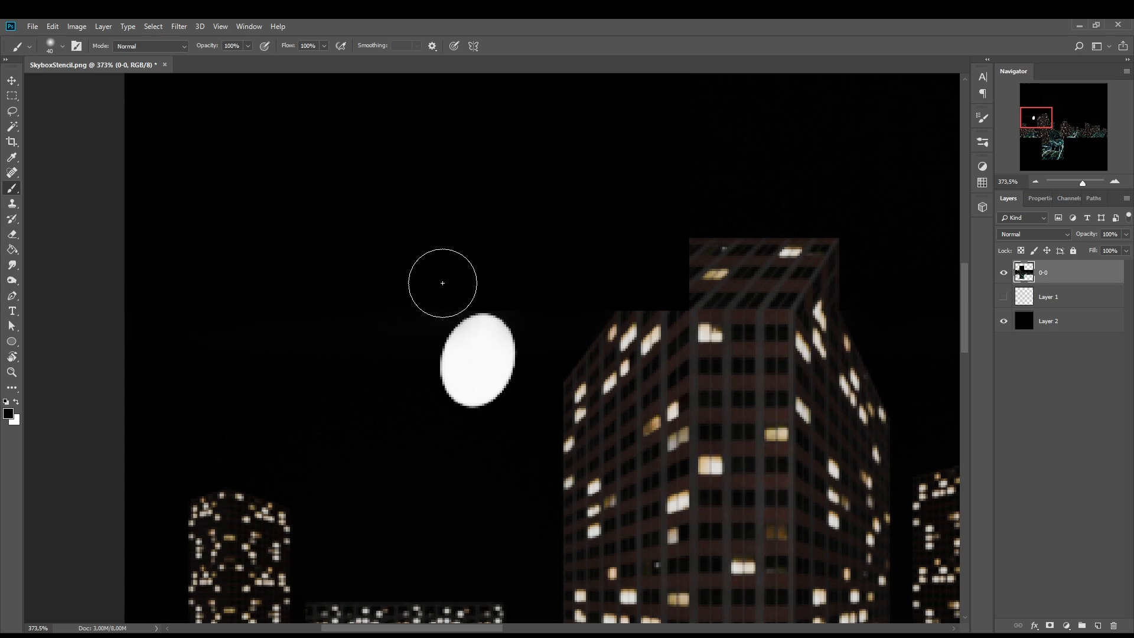